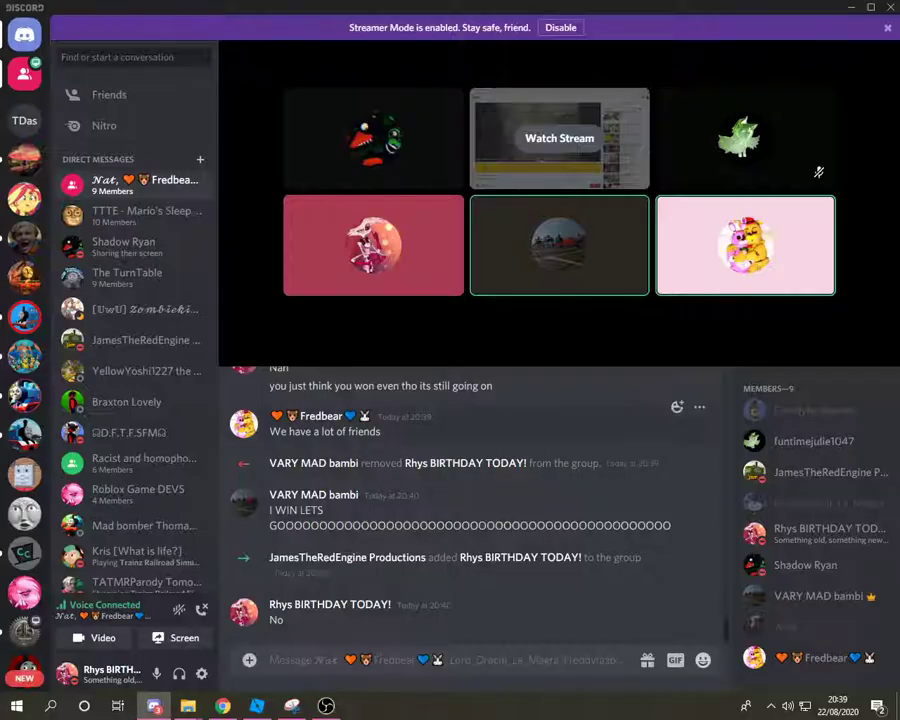
# Step: Send 'already got it on ca...' in the call chat and enlarge one participant's video
pyautogui.write('alr')
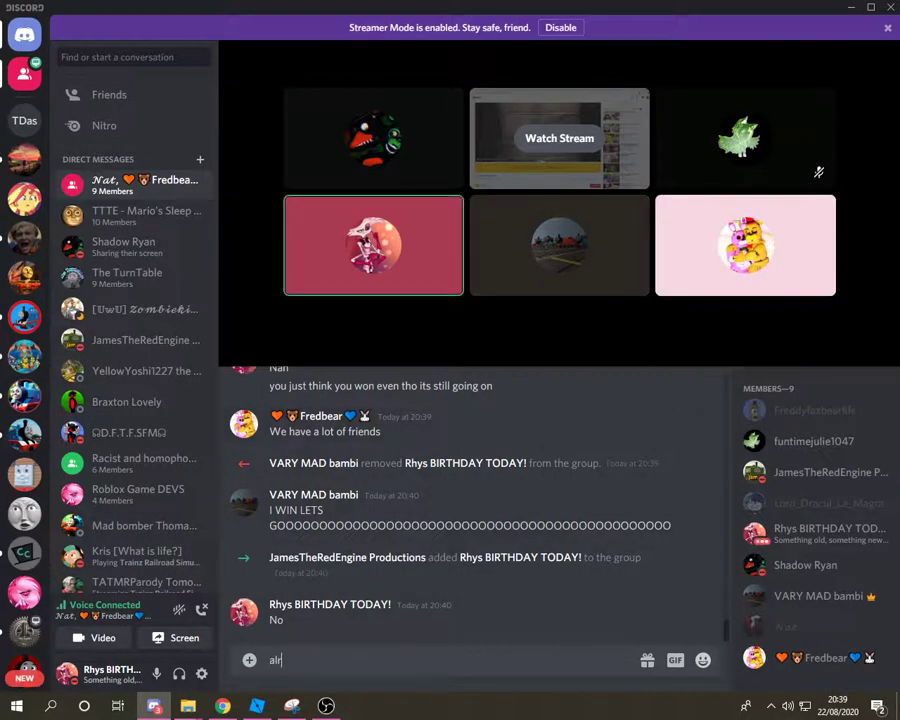
pyautogui.write('already got it on ca')
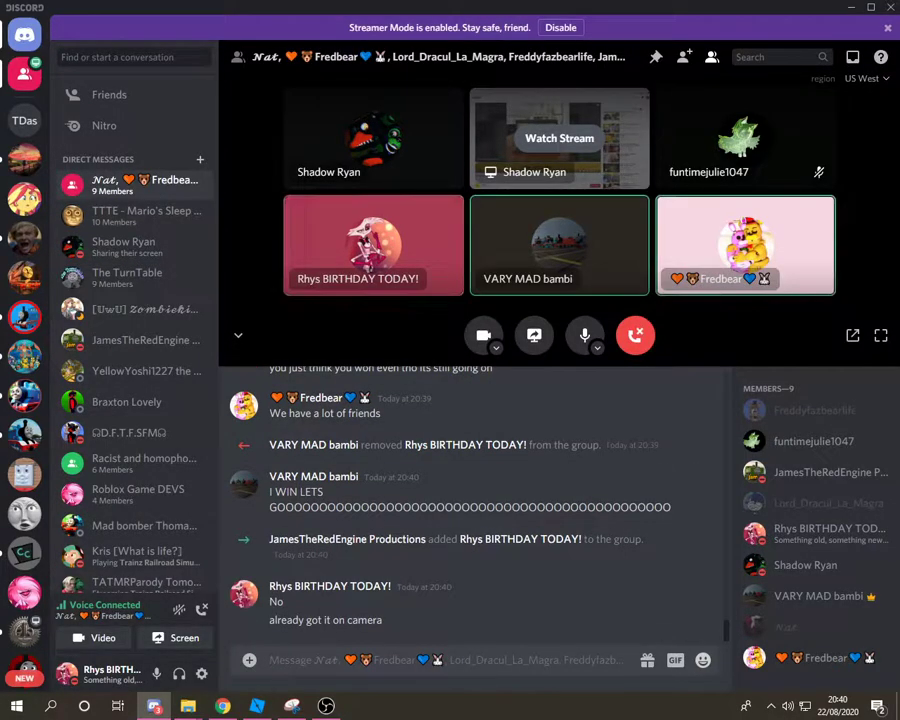
pyautogui.click(636, 336)
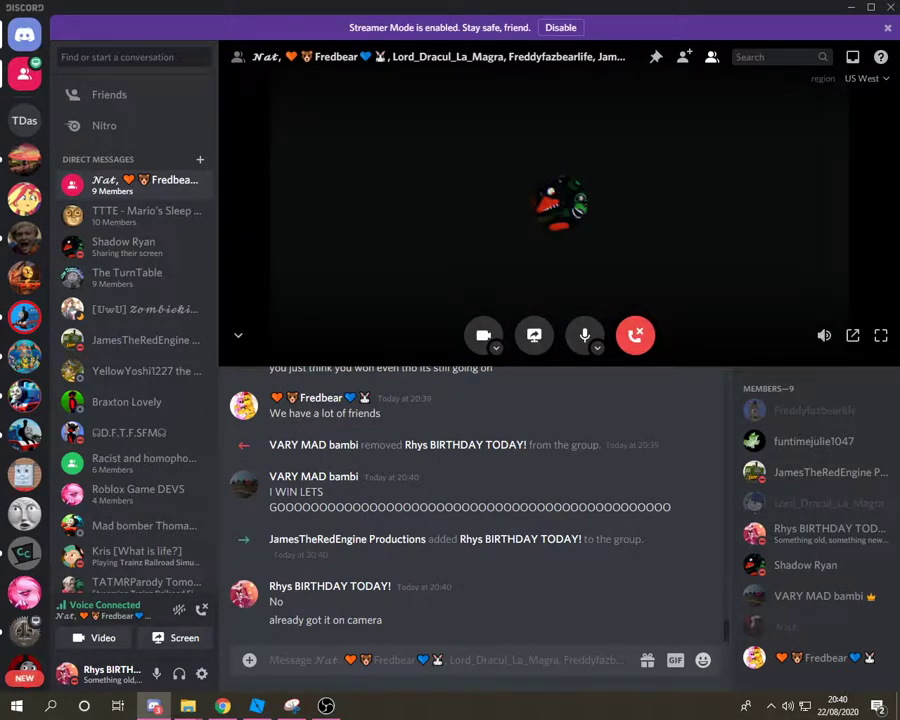
# Step: Return the call from the enlarged feed to the all-participants grid
pyautogui.rightClick(558, 204)
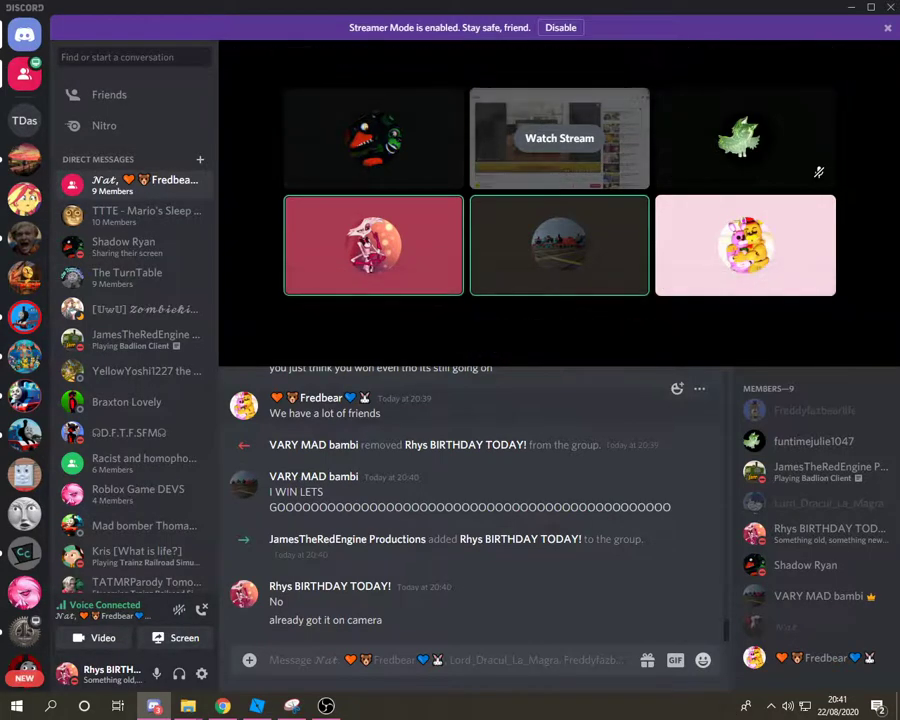
pyautogui.click(560, 138)
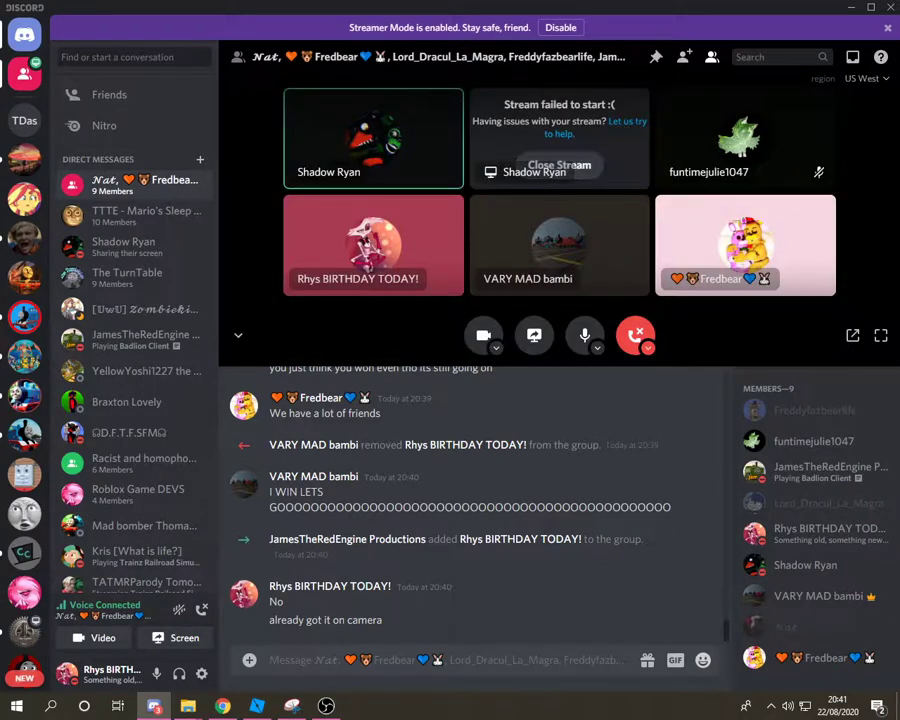
pyautogui.rightClick(560, 244)
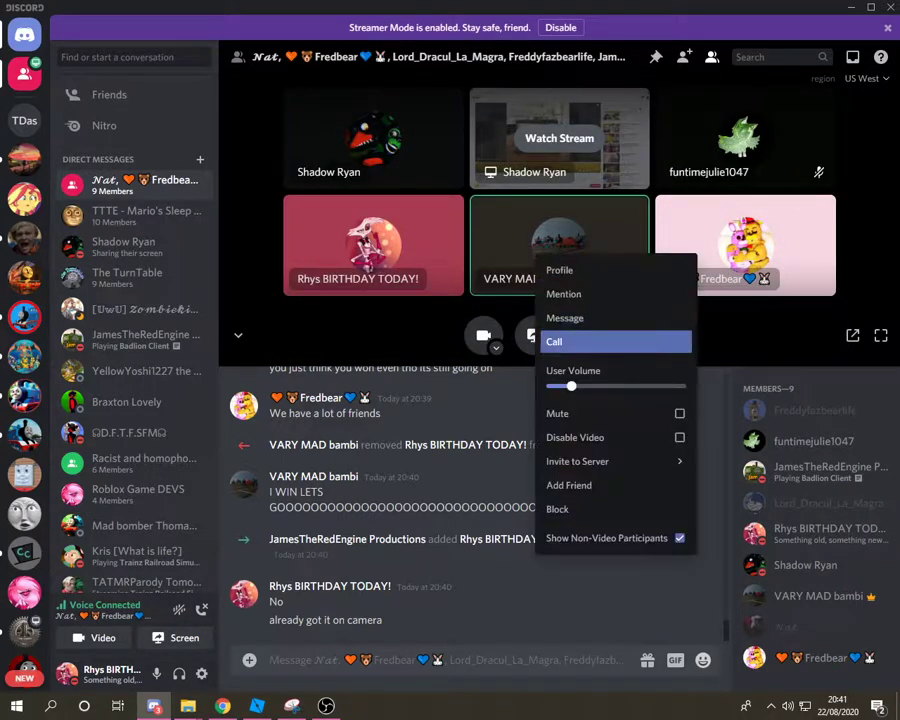
pyautogui.moveTo(570, 386); pyautogui.dragTo(604, 386)
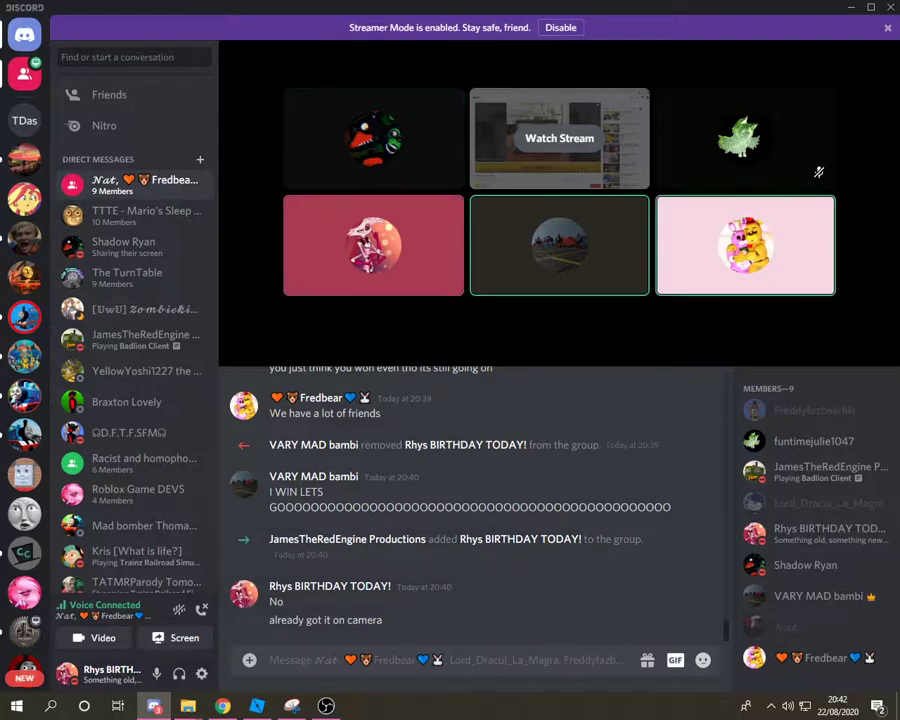
# Step: Browse the emoji picker for the message and search it for 'bu'
pyautogui.click(704, 660)
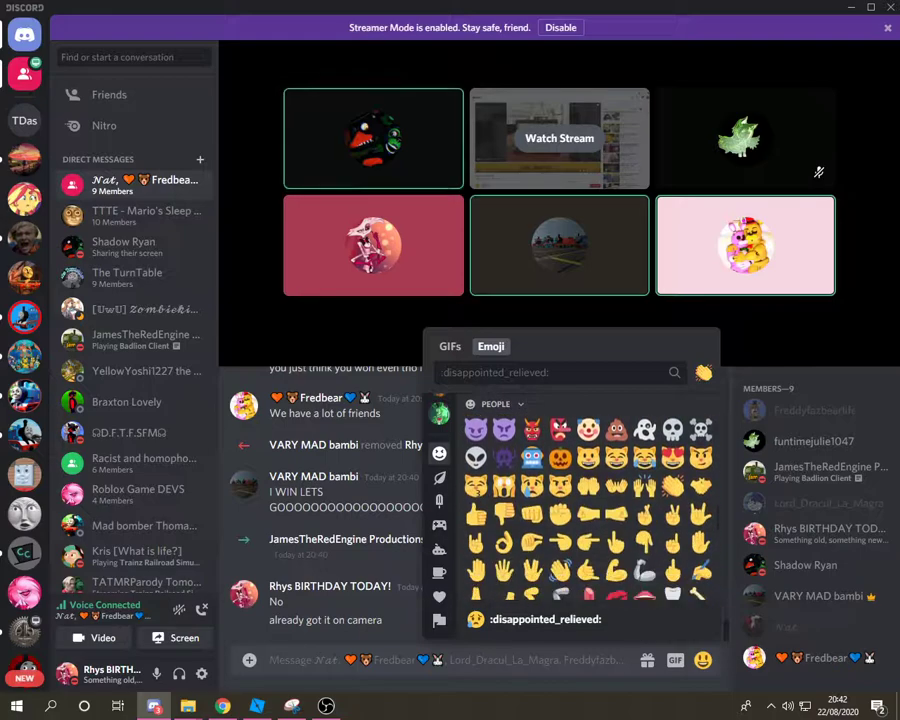
pyautogui.scroll(-3)
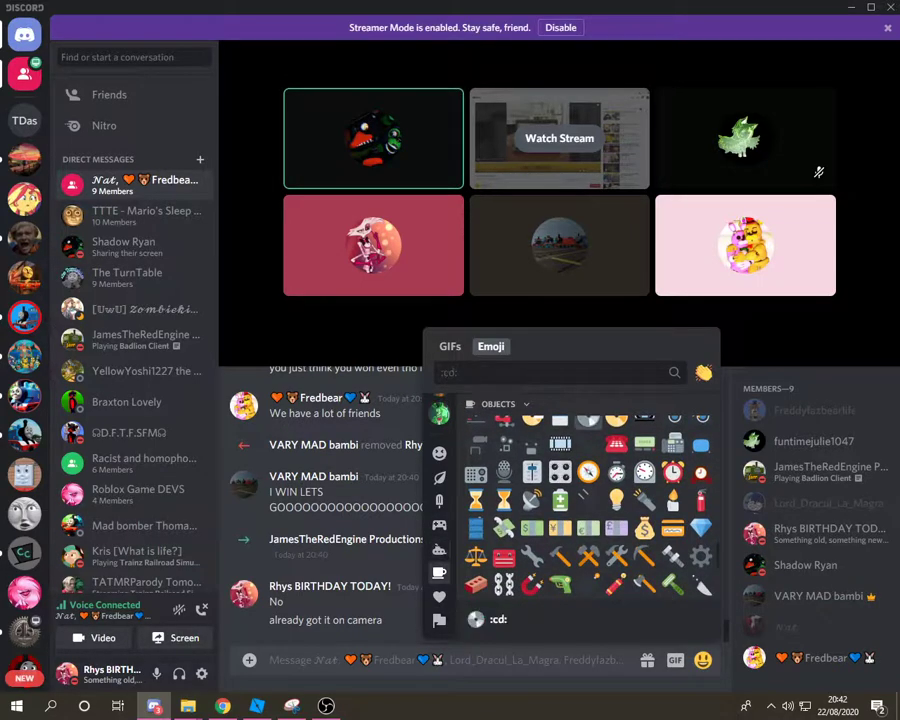
pyautogui.write('bu')
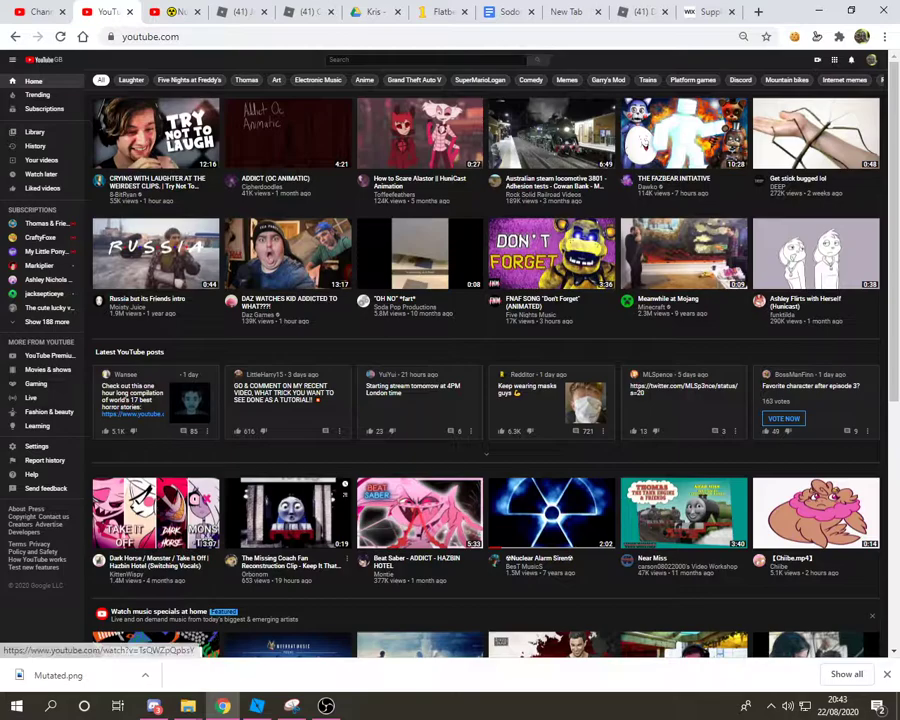
# Step: Browse further down the recommended videos on the YouTube home feed
pyautogui.scroll(-3)
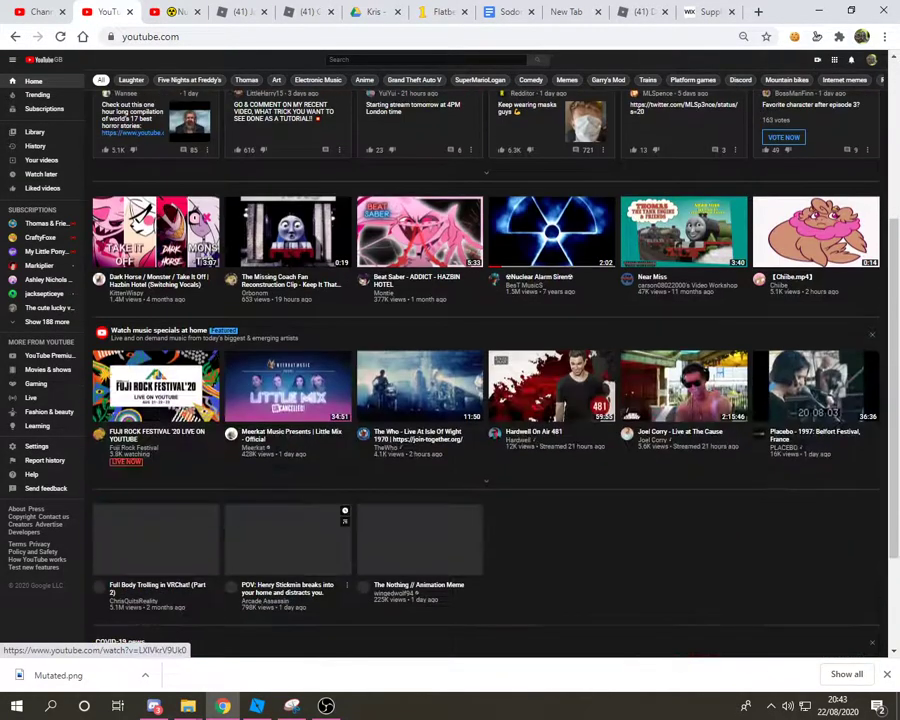
pyautogui.scroll(-3)
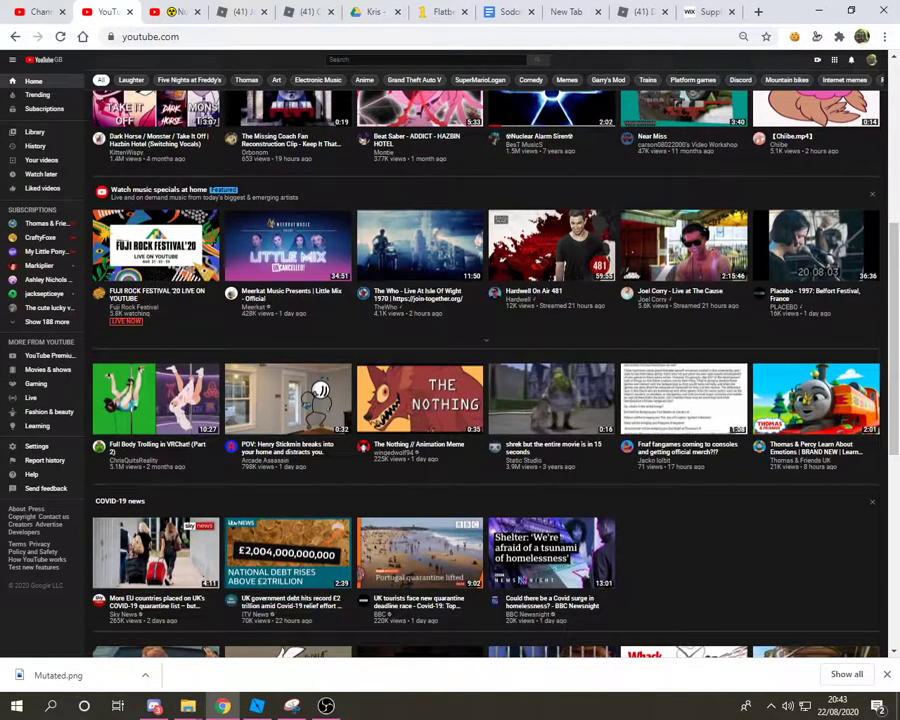
pyautogui.moveTo(418, 400)
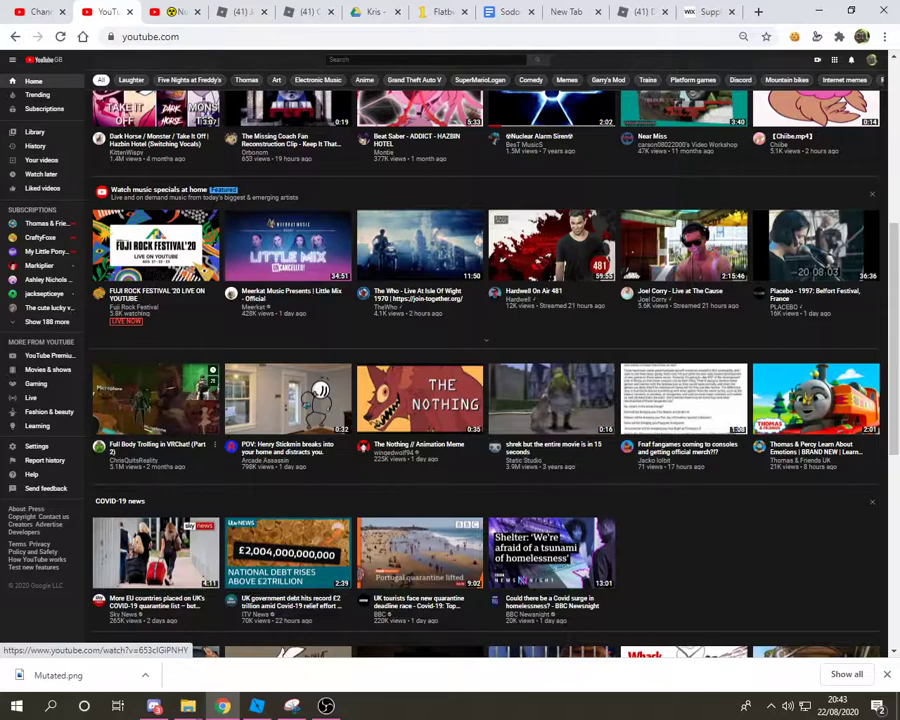
pyautogui.scroll(-3)
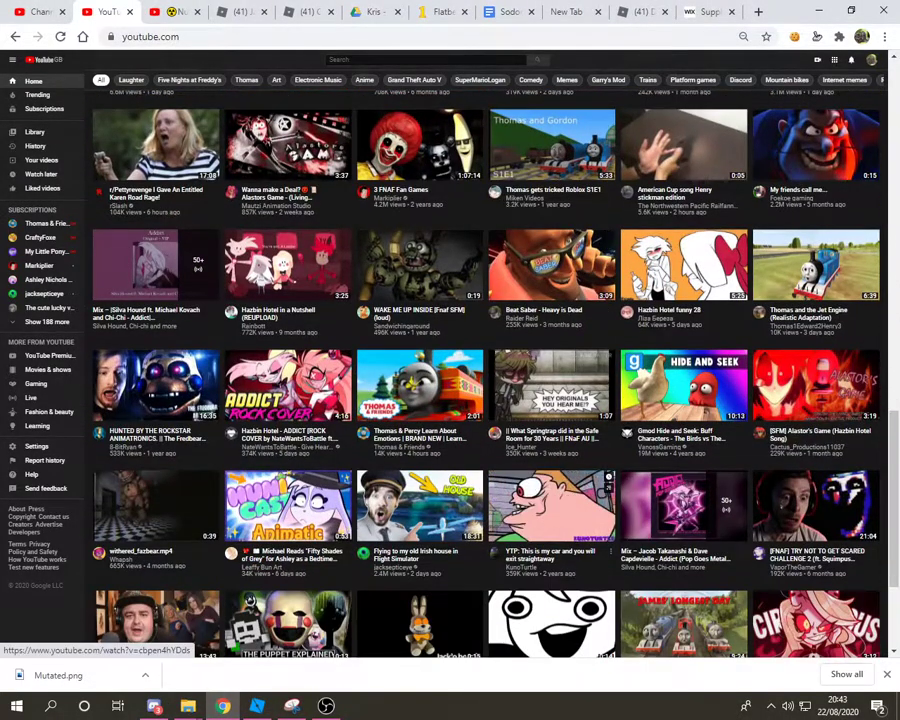
pyautogui.scroll(-3)
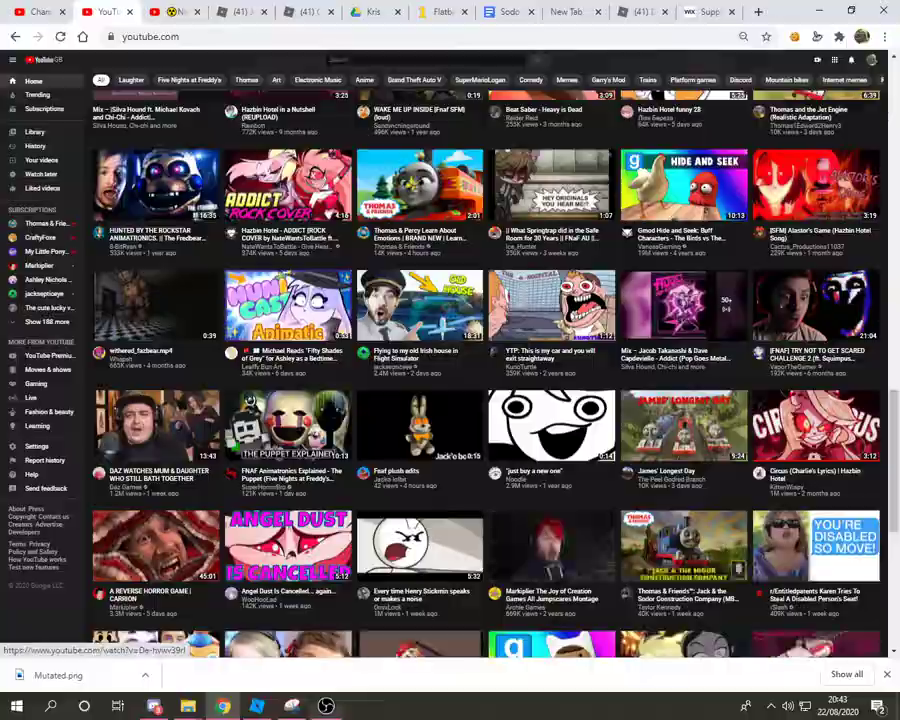
# Step: Briefly check the Discord group call, then continue scrolling the YouTube feed
pyautogui.click(152, 708)
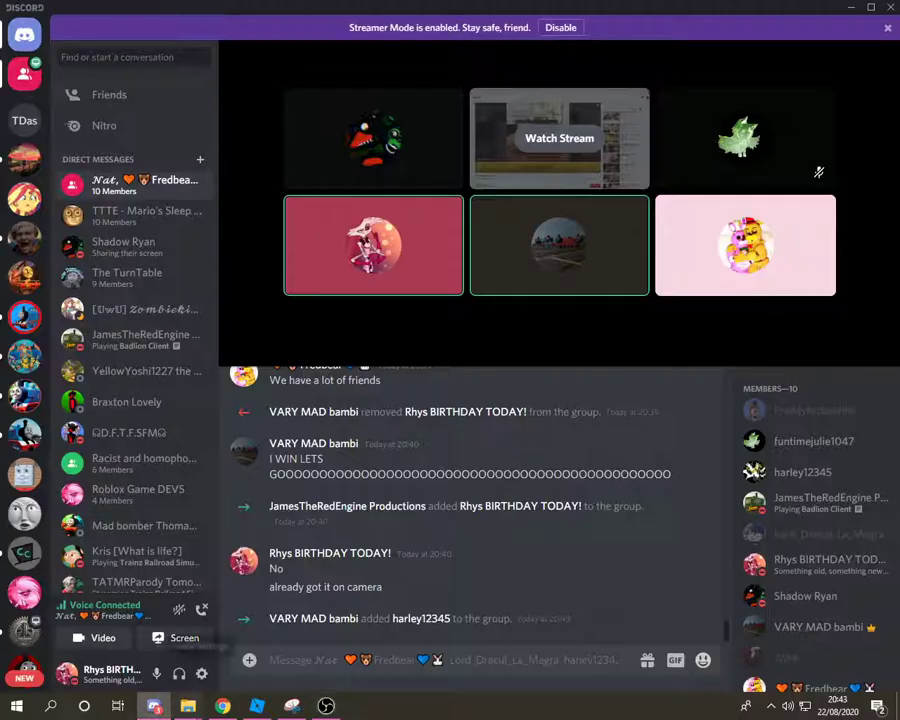
pyautogui.rightClick(560, 244)
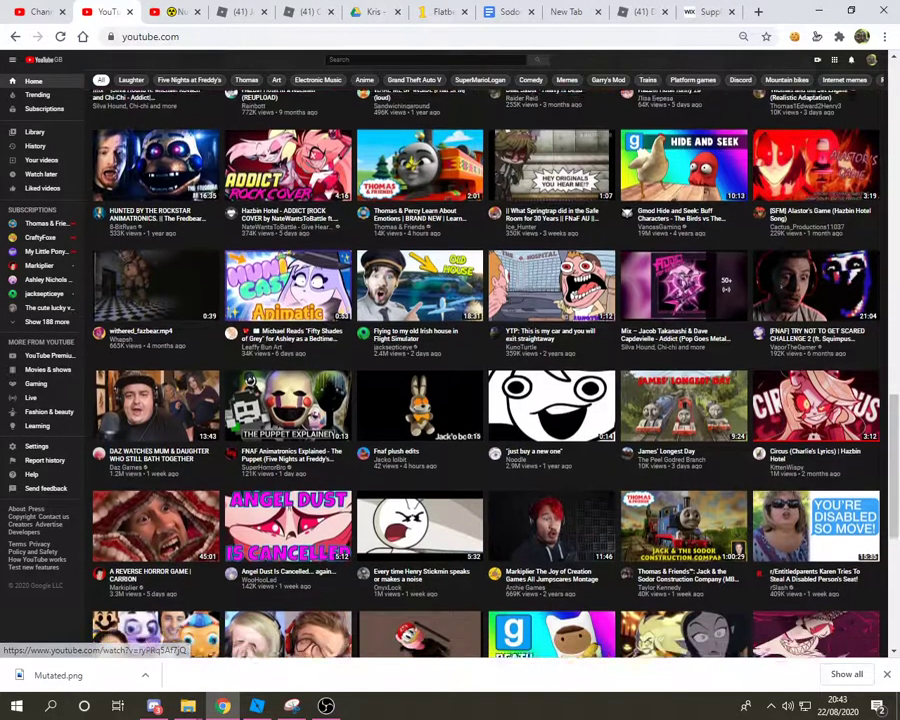
pyautogui.scroll(-3)
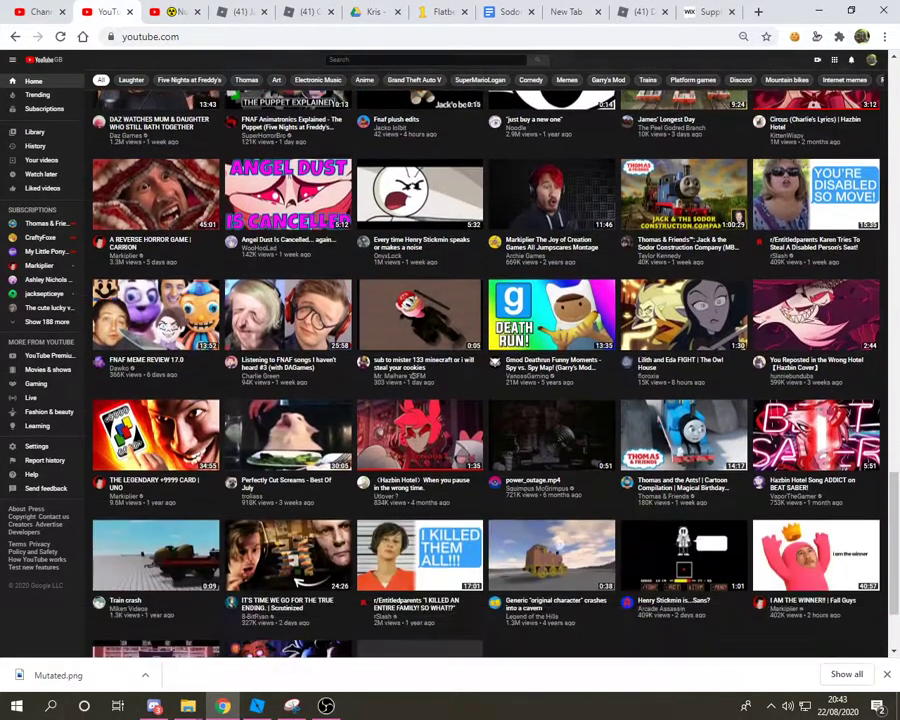
pyautogui.scroll(-3)
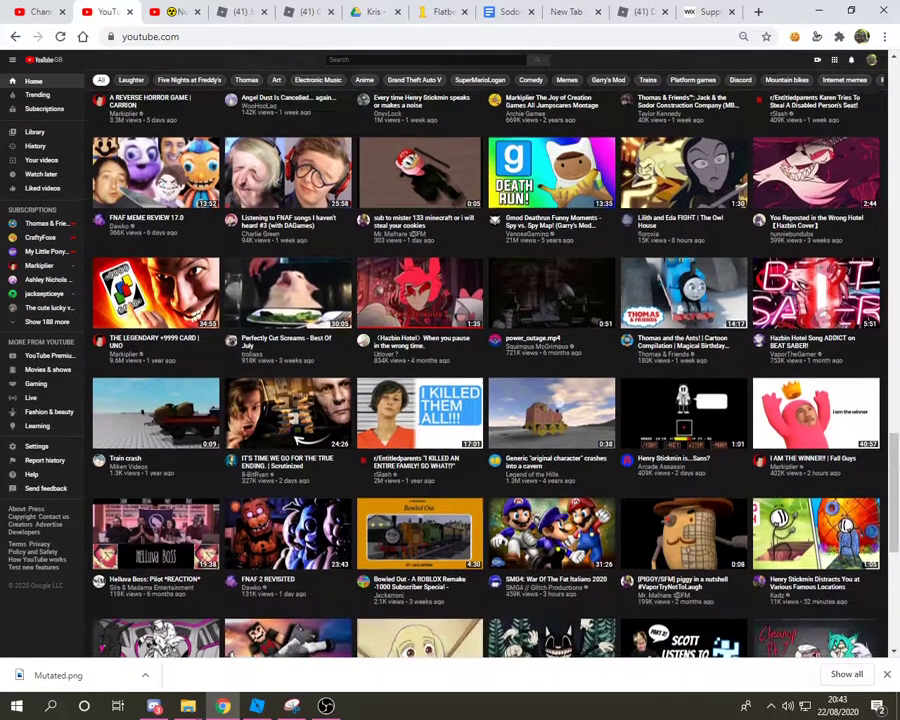
pyautogui.scroll(-3)
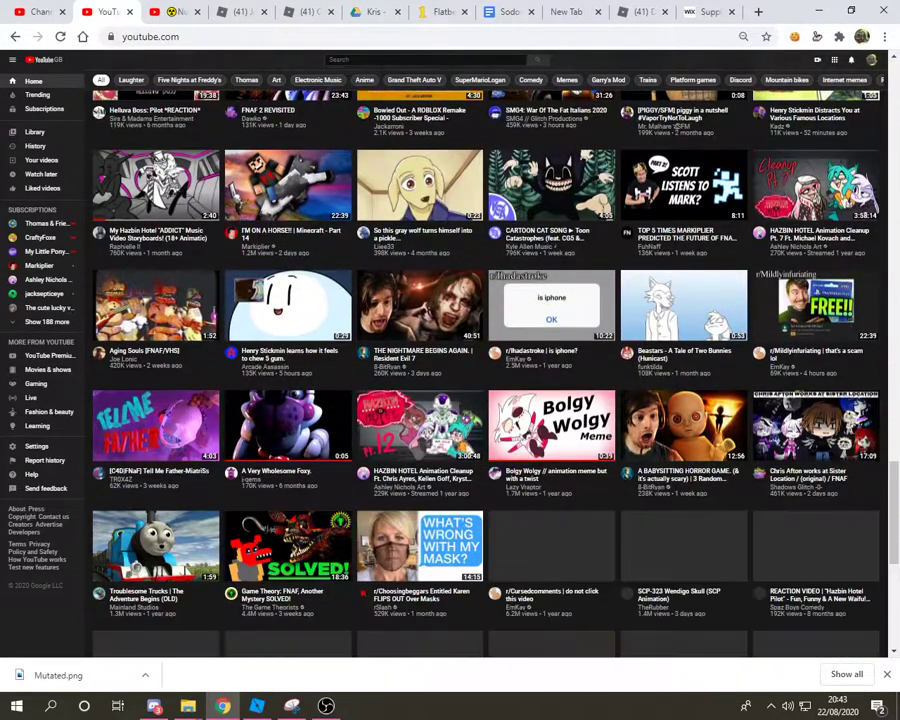
pyautogui.scroll(-3)
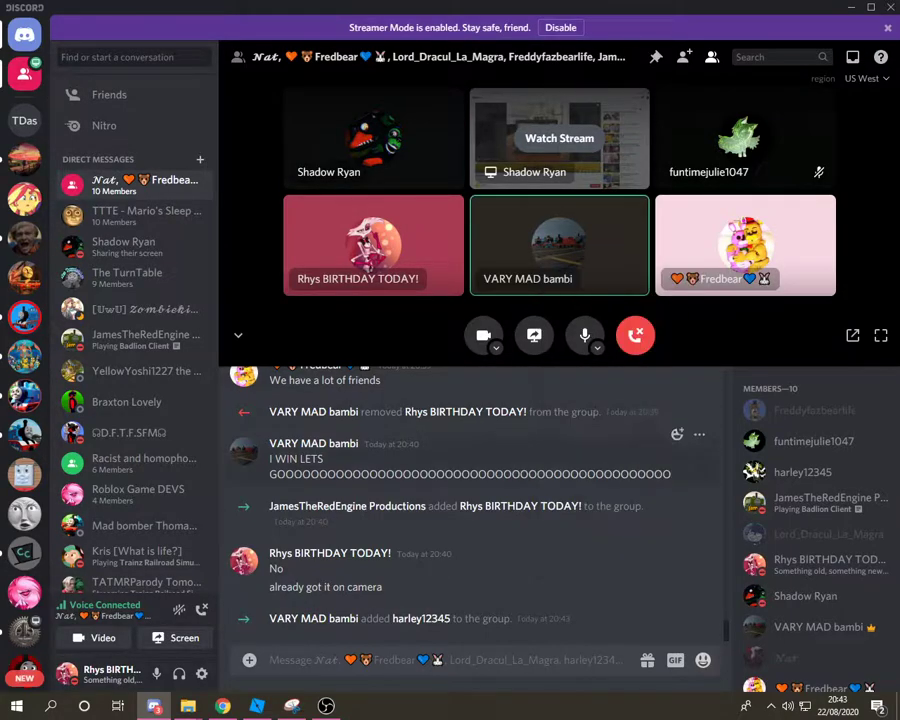
# Step: Open the friend's direct message chat and start writing 'em i said lovel...'
pyautogui.click(636, 336)
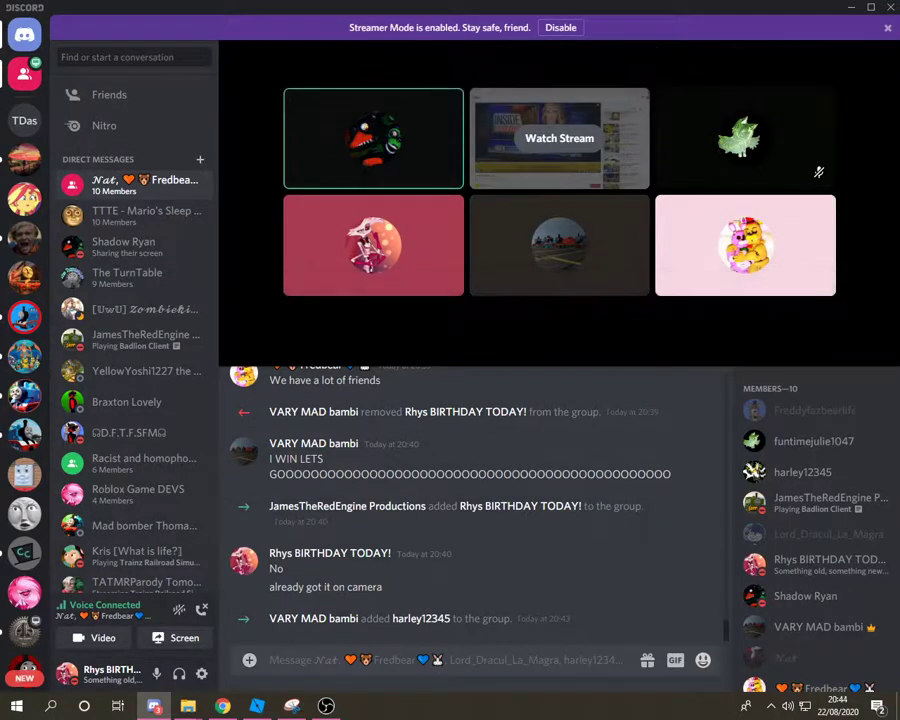
pyautogui.click(108, 94)
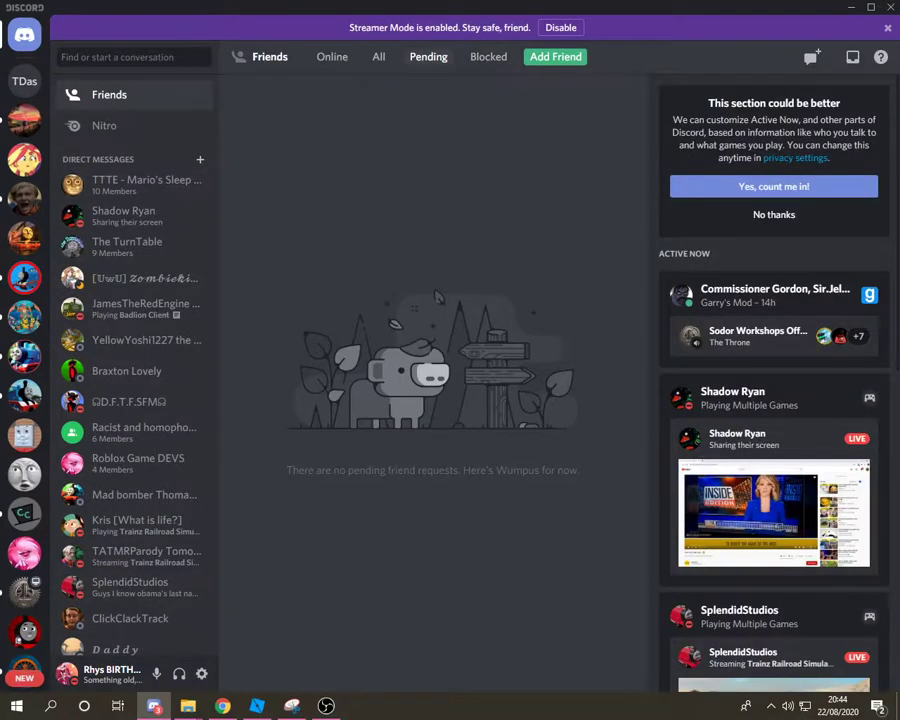
pyautogui.moveTo(122, 216)
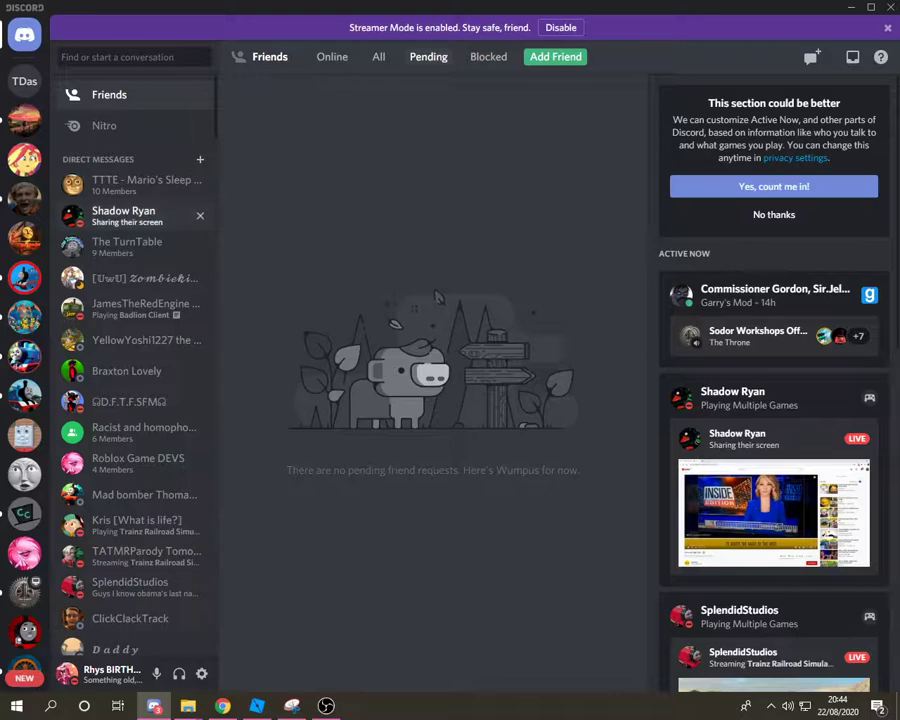
pyautogui.click(122, 216)
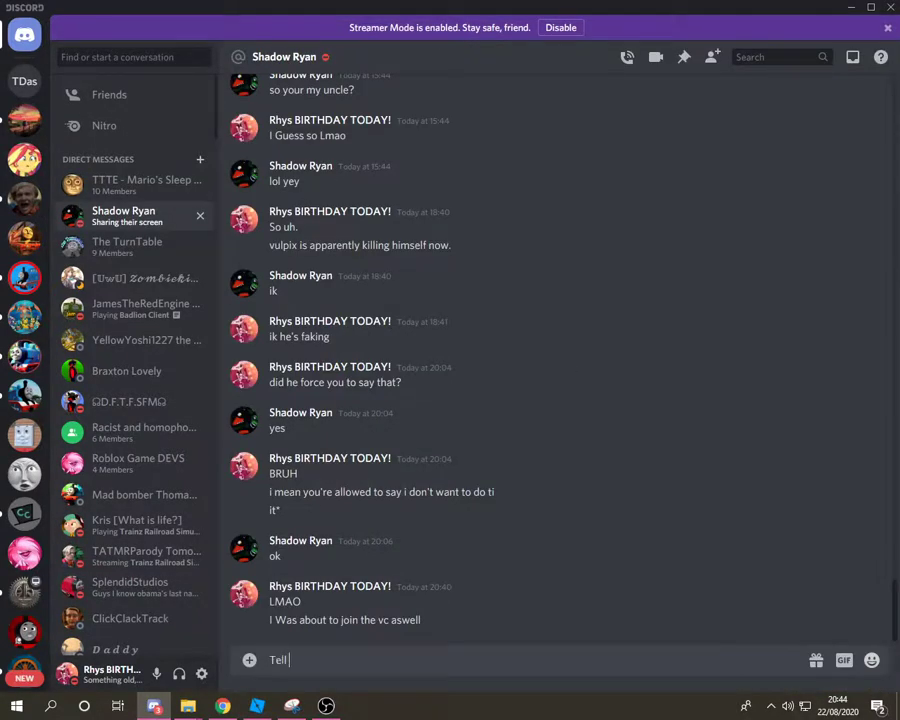
pyautogui.write('em i said lovel')
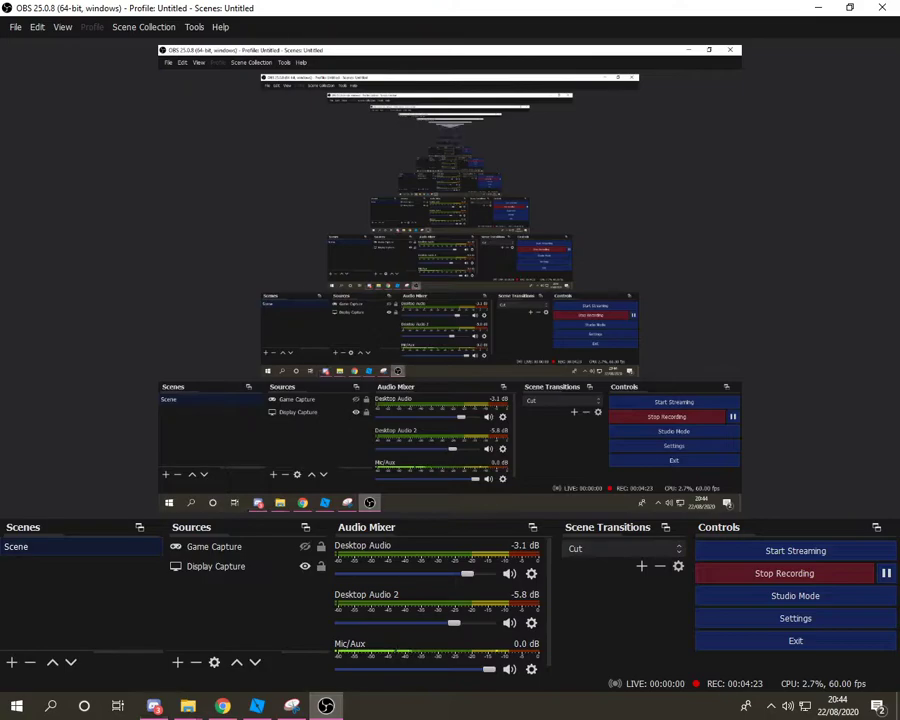
# Step: Return from OBS to the friend's Discord chat with the lovely-content message sent
pyautogui.click(152, 706)
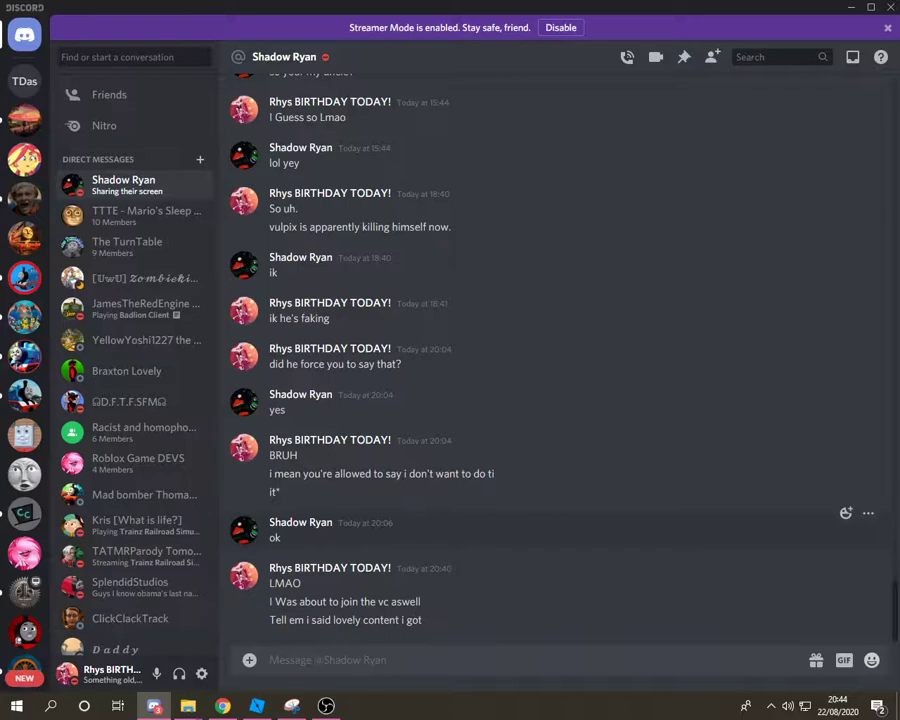
pyautogui.moveTo(144, 464)
pyautogui.write('Do you w')
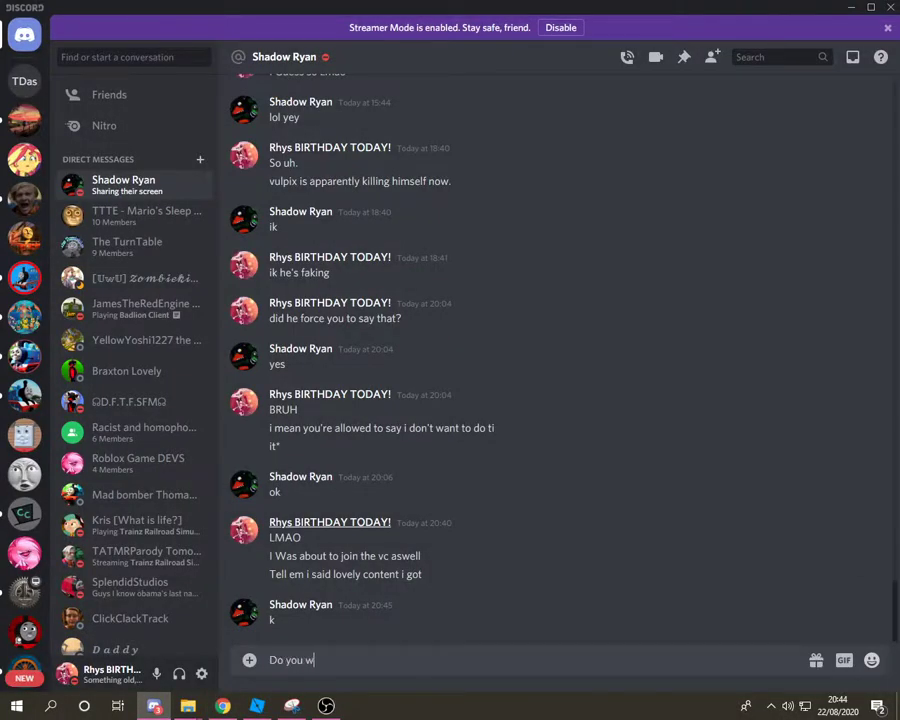
# Step: Ask the friend '...anna call later' in the direct message
pyautogui.write('anna call later')
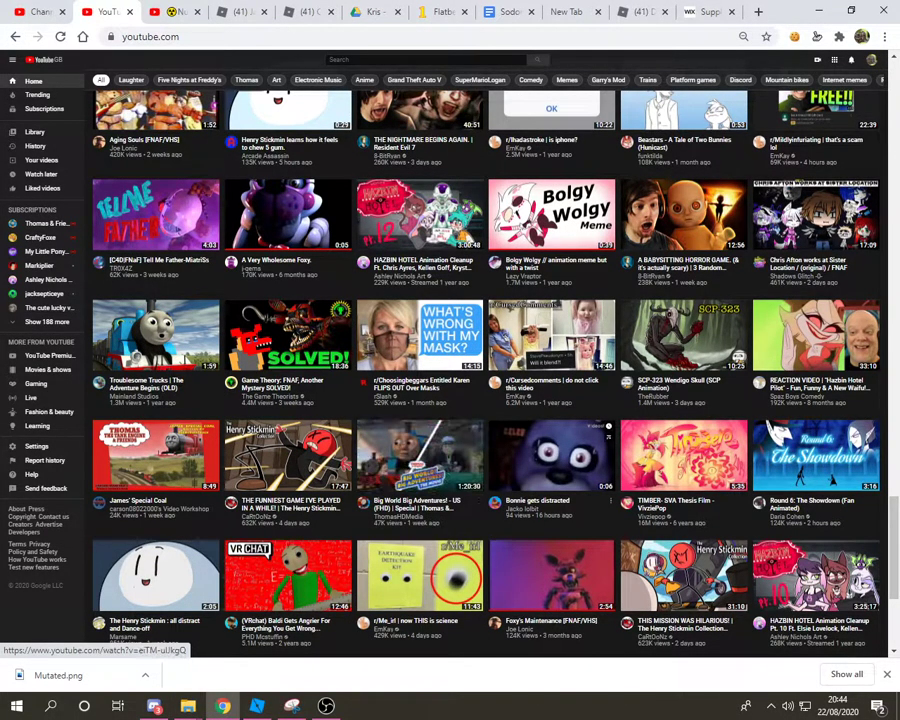
# Step: Open a recommended YouTube video, then return to the friend's chat showing their 'sure' reply
pyautogui.click(552, 456)
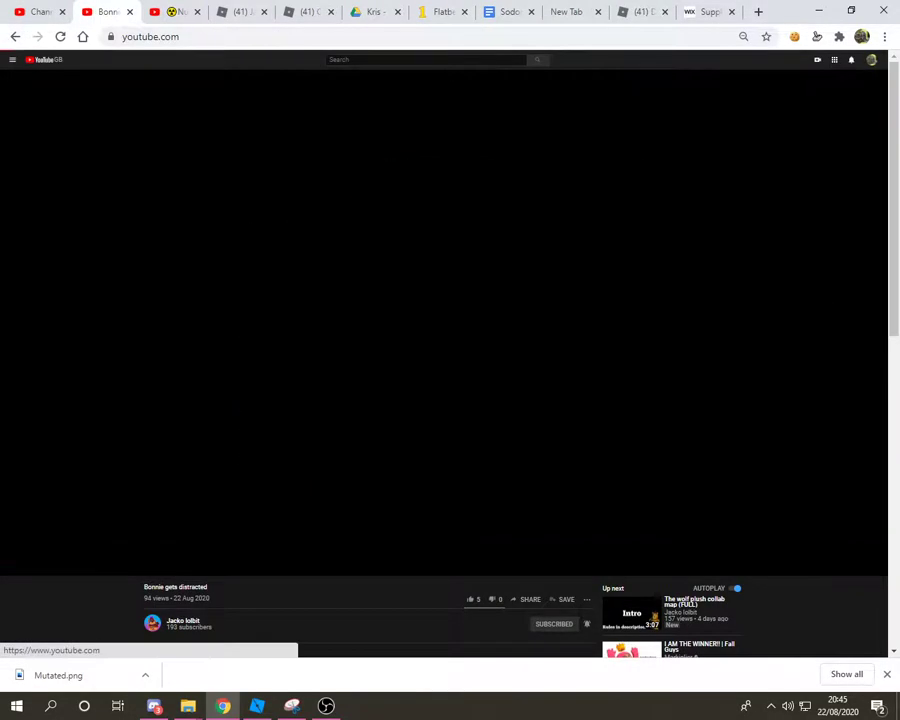
pyautogui.click(152, 708)
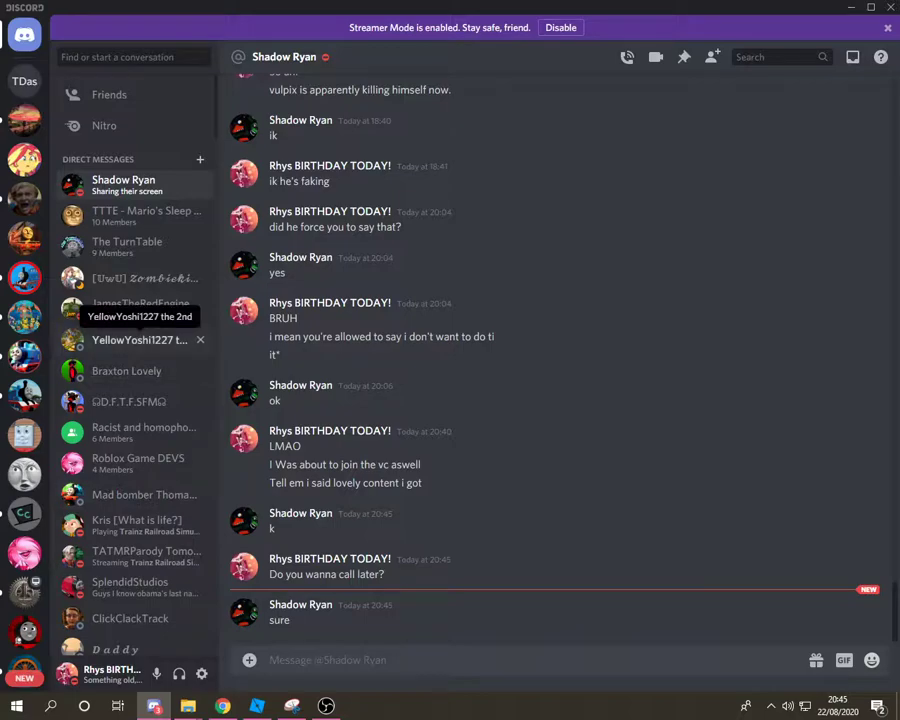